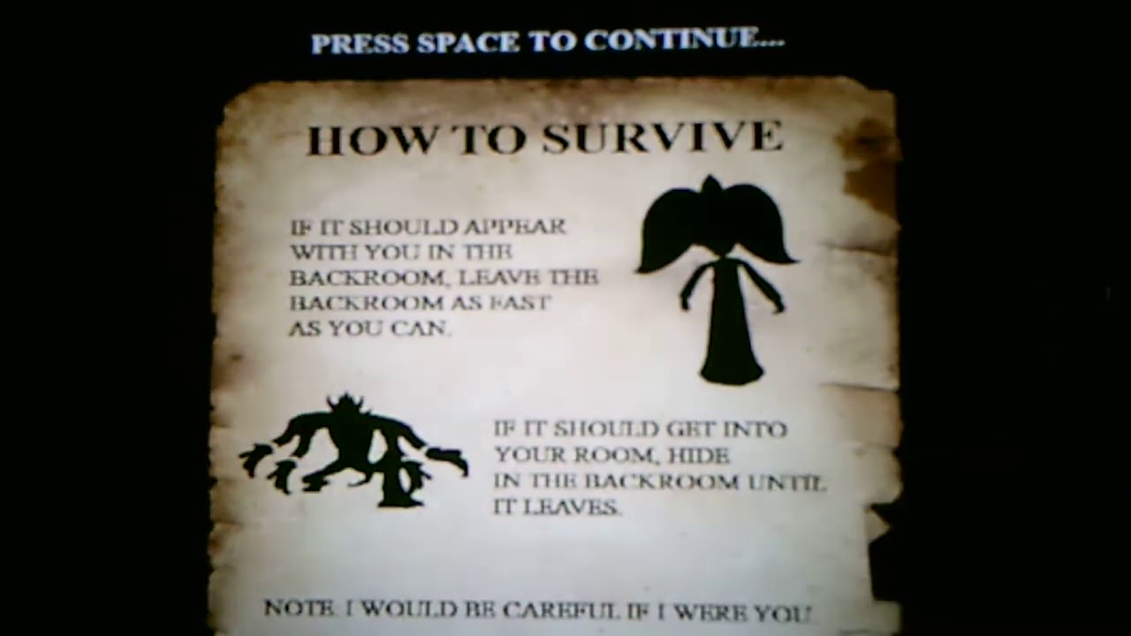
{"action": "key", "text": "space"}
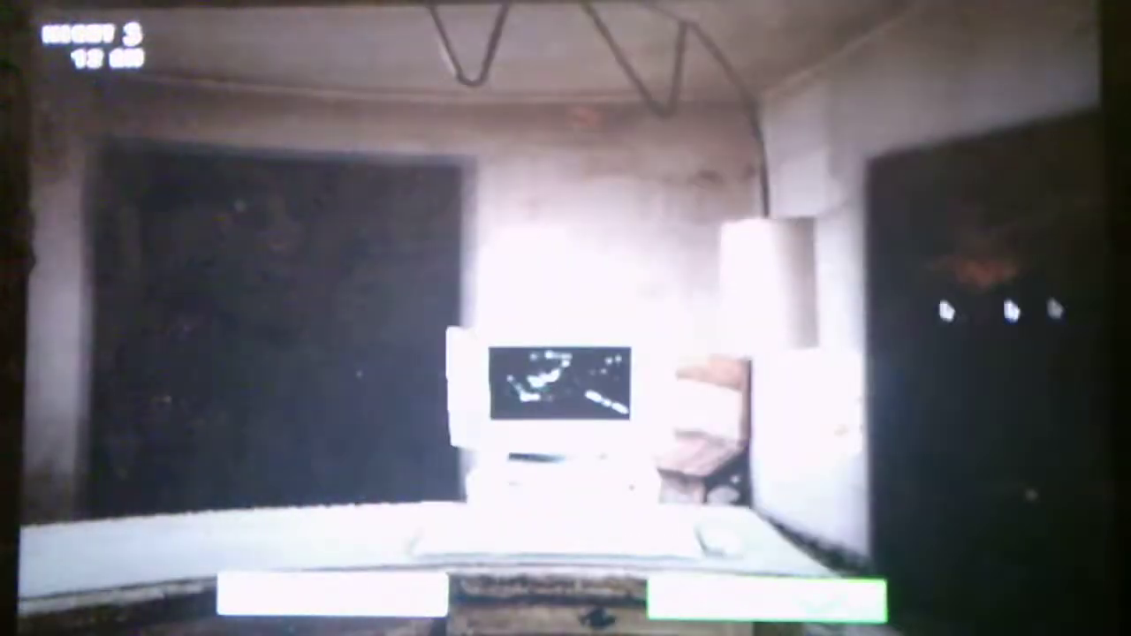